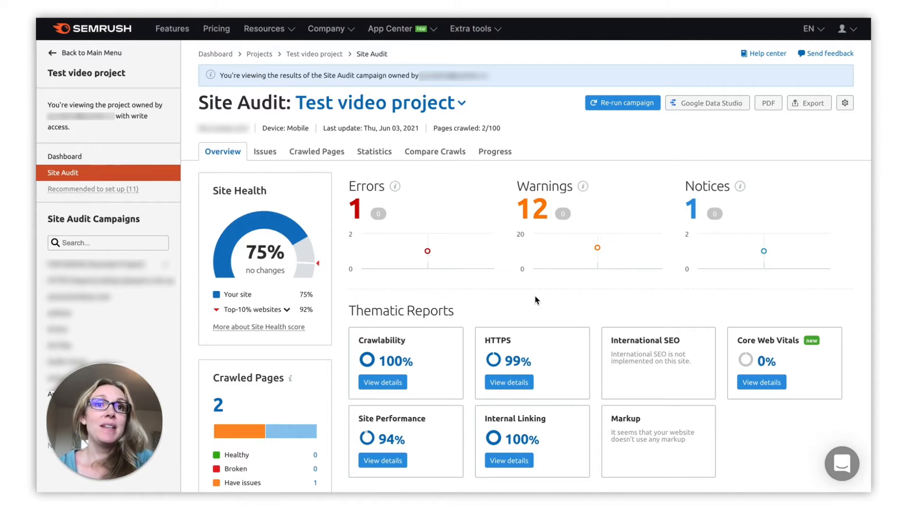
pyautogui.moveTo(862, 128)
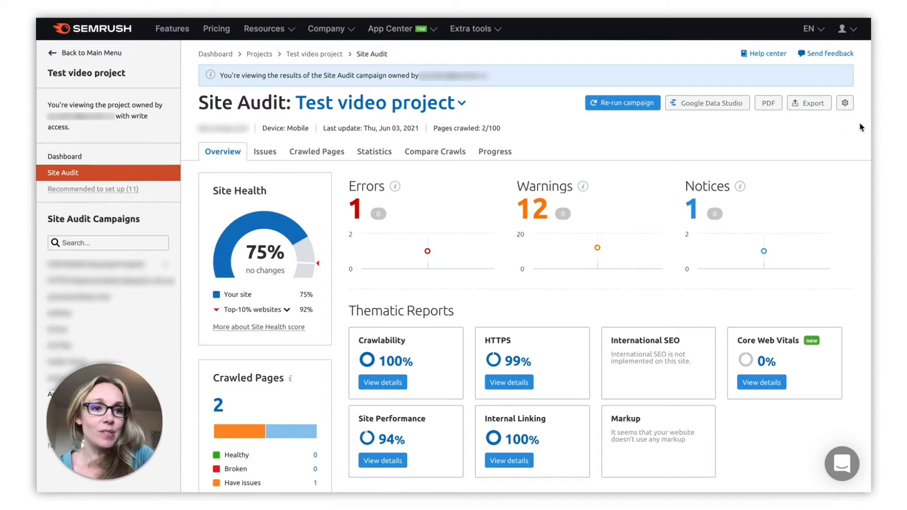
# Reveal the campaign's management menu via the gear icon on the overview
pyautogui.click(845, 103)
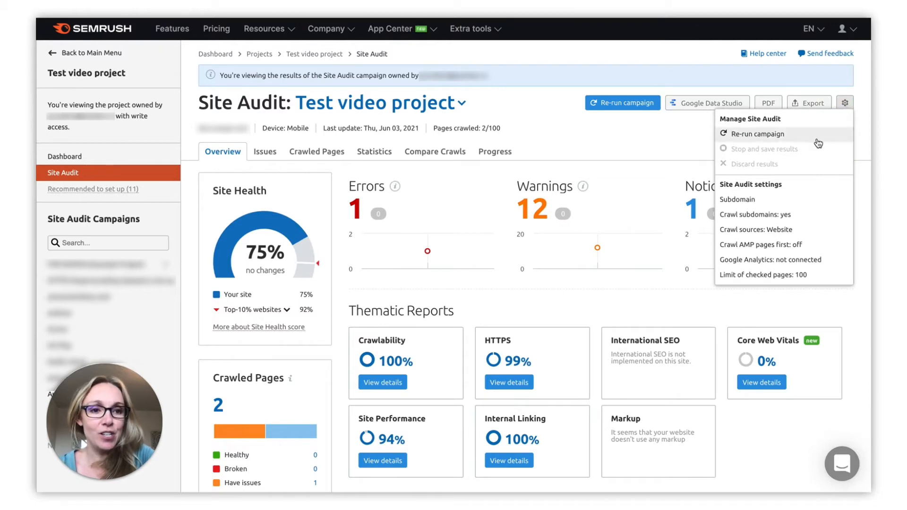
# Show the Site Audit Settings dialog with 100-page limit and Website crawl source
pyautogui.click(750, 184)
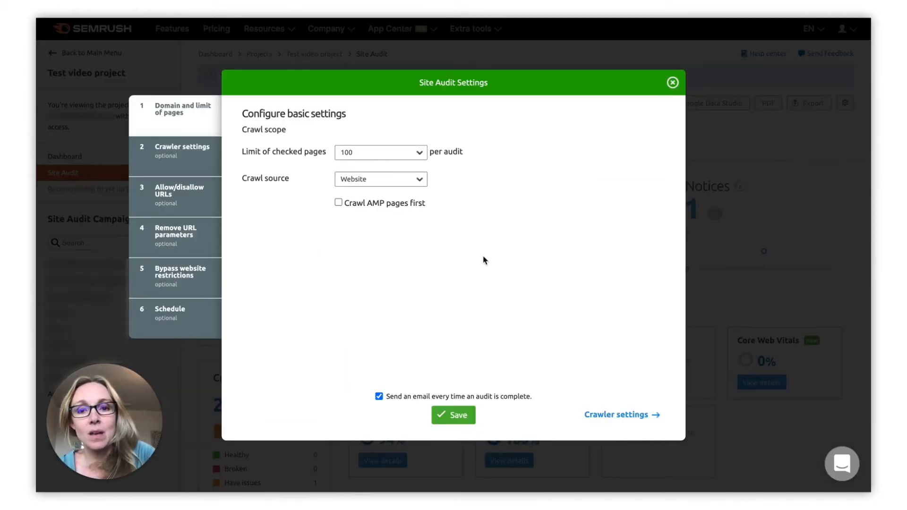
pyautogui.moveTo(460, 221)
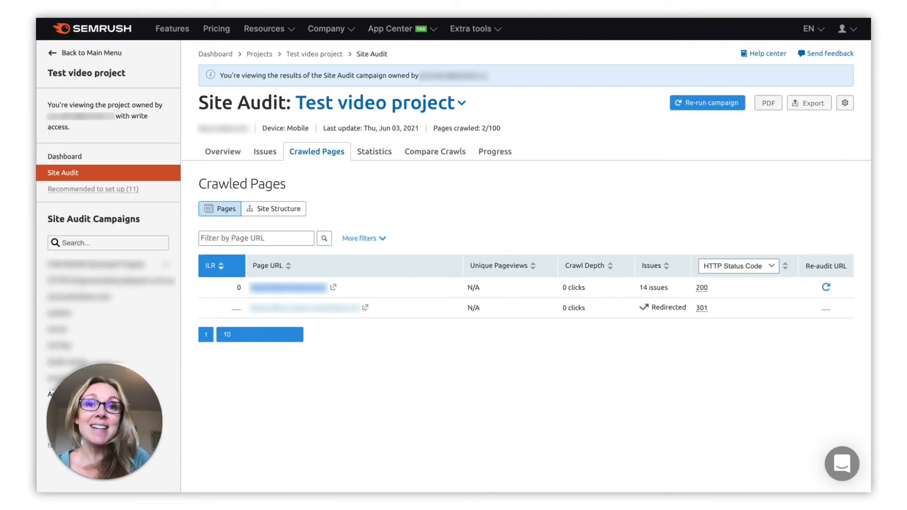
pyautogui.moveTo(401, 389)
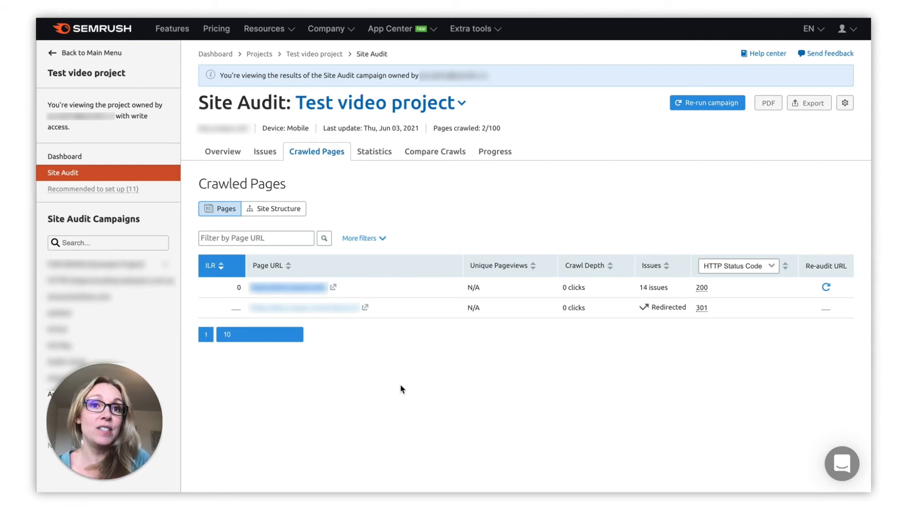
pyautogui.moveTo(701, 307)
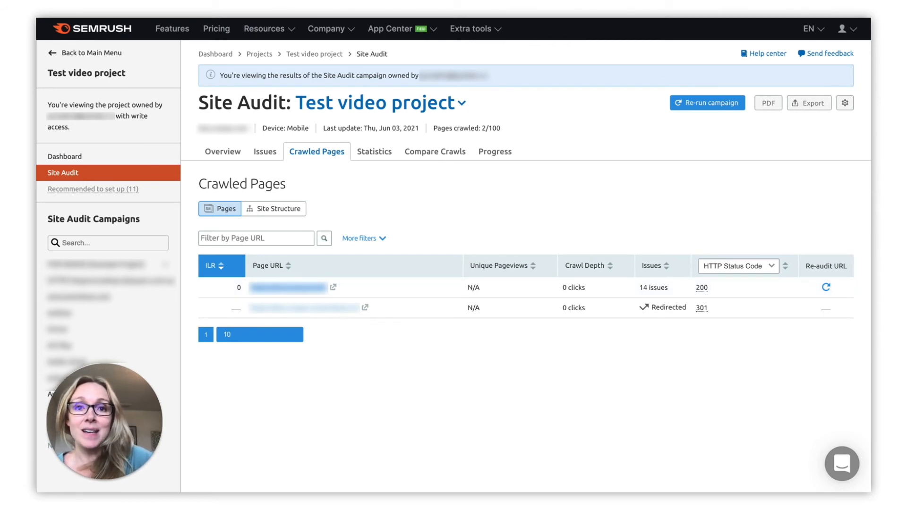
# Show the 14-issue crawled page's report listing its missing title error and warnings
pyautogui.click(286, 287)
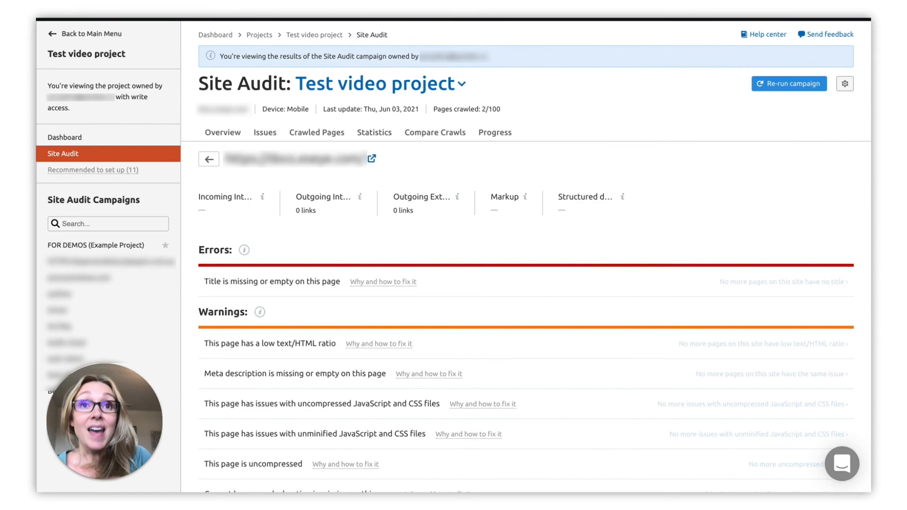